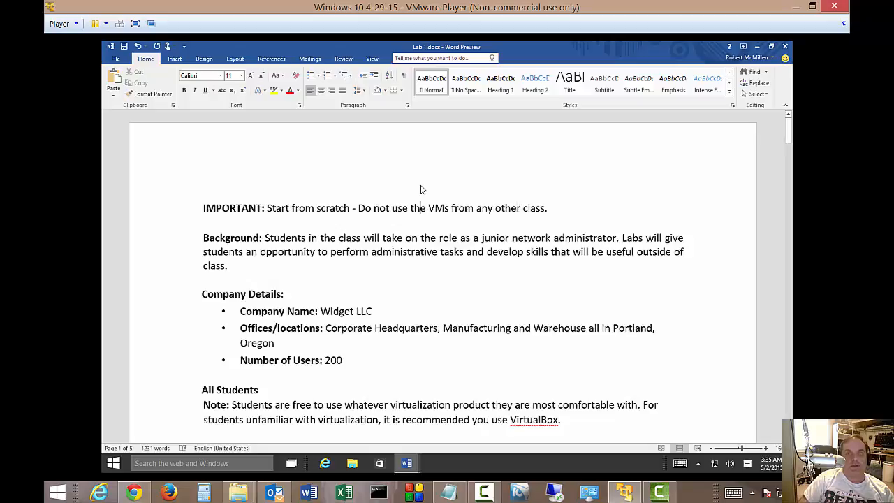
mouse_move(408, 176)
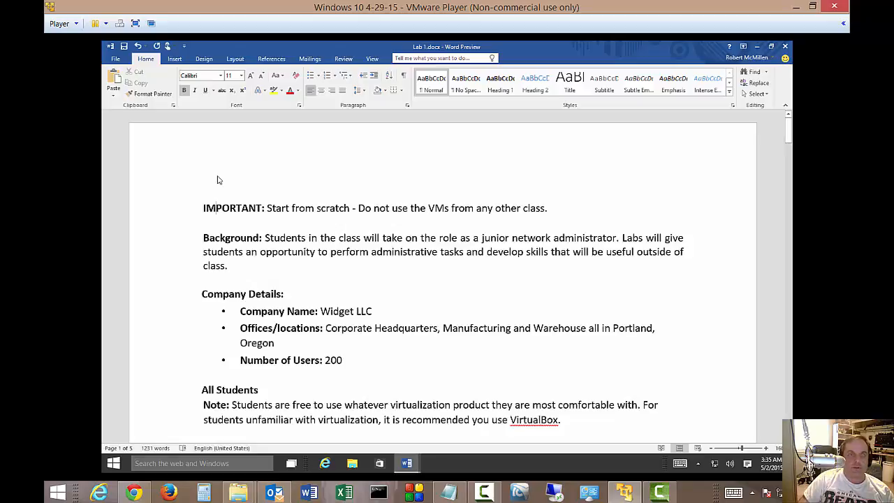
mouse_move(380, 196)
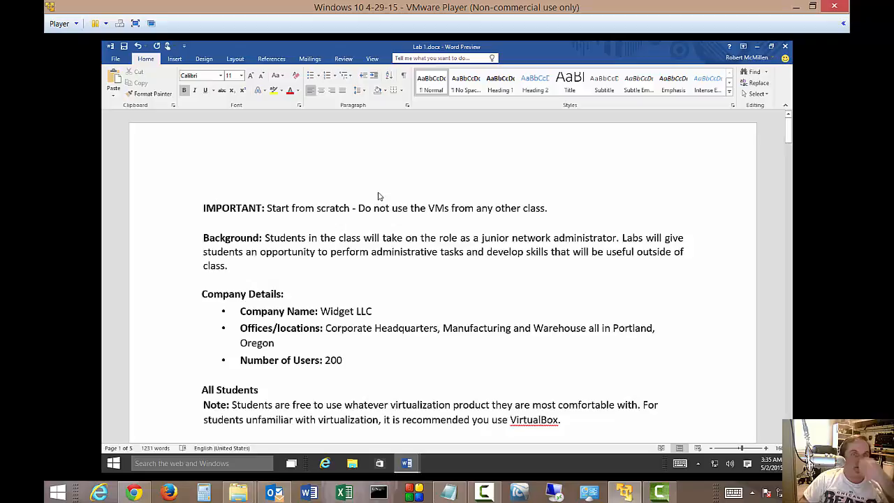
mouse_move(288, 149)
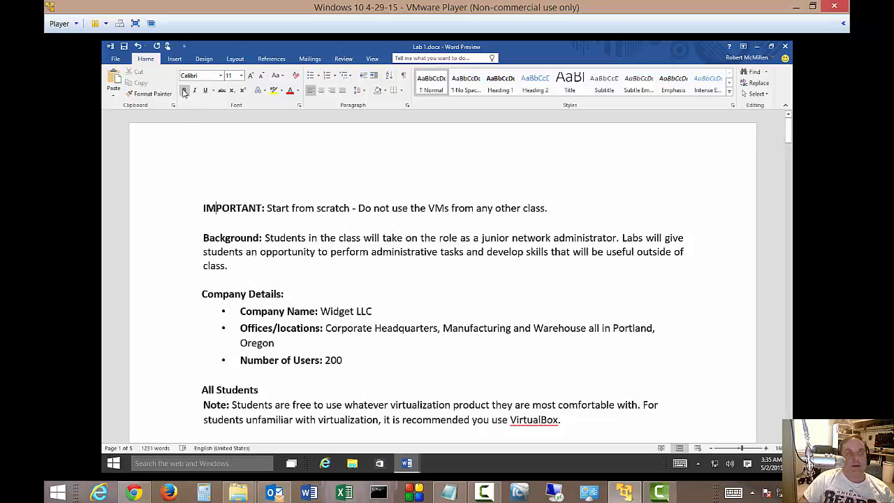
- Insert a Blank header and enter '288M Module 1' in its placeholder
click(174, 58)
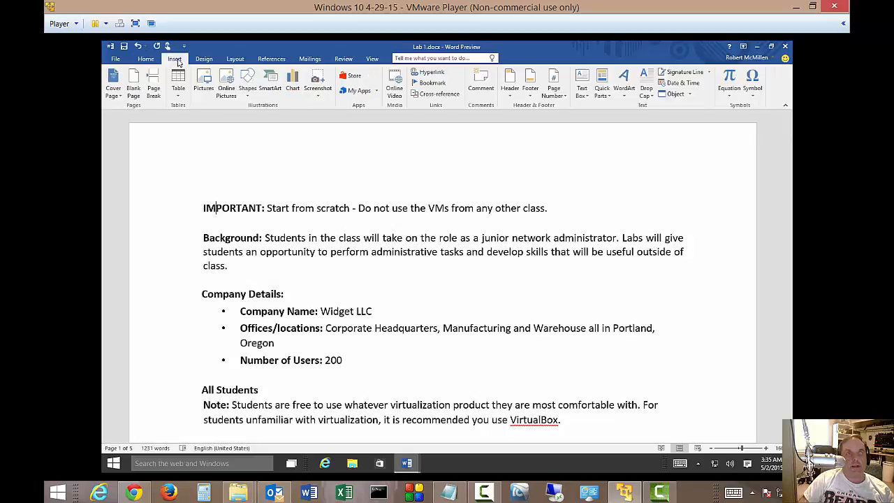
mouse_move(510, 104)
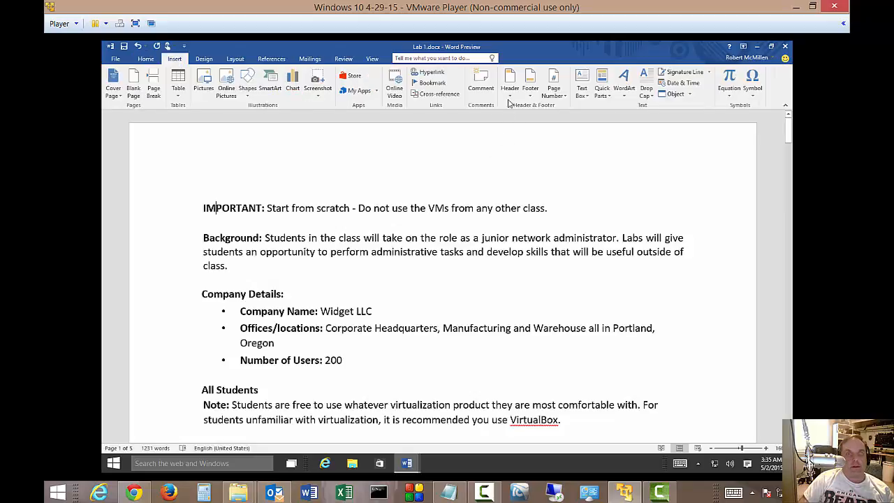
click(510, 79)
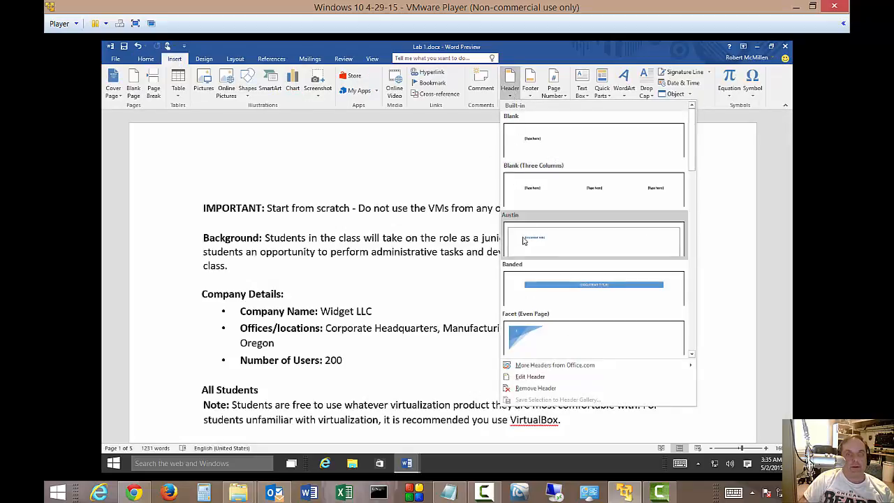
mouse_move(558, 140)
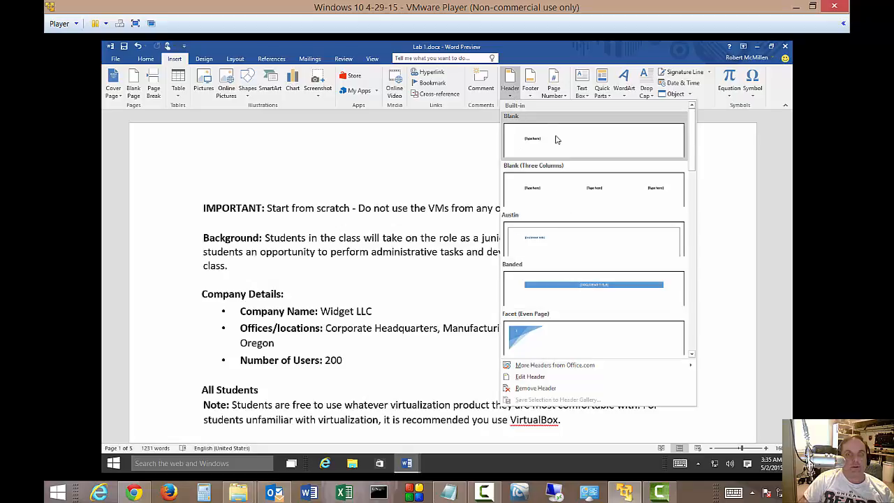
click(592, 139)
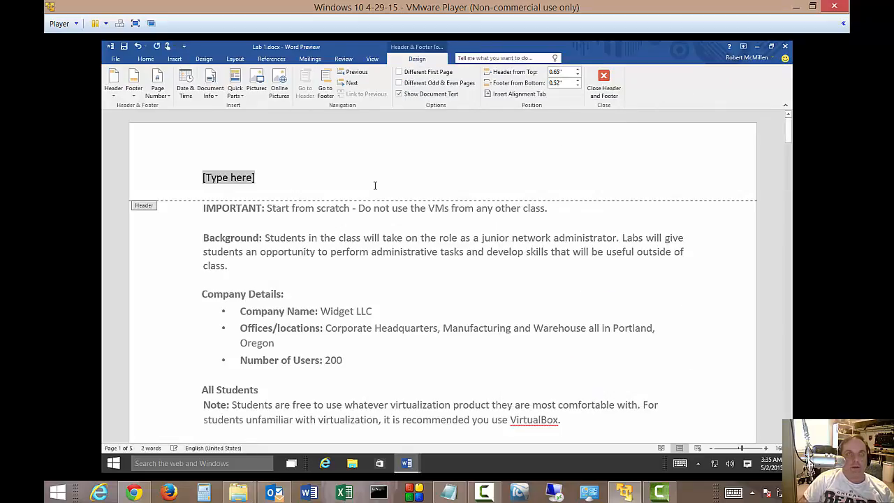
text(2)
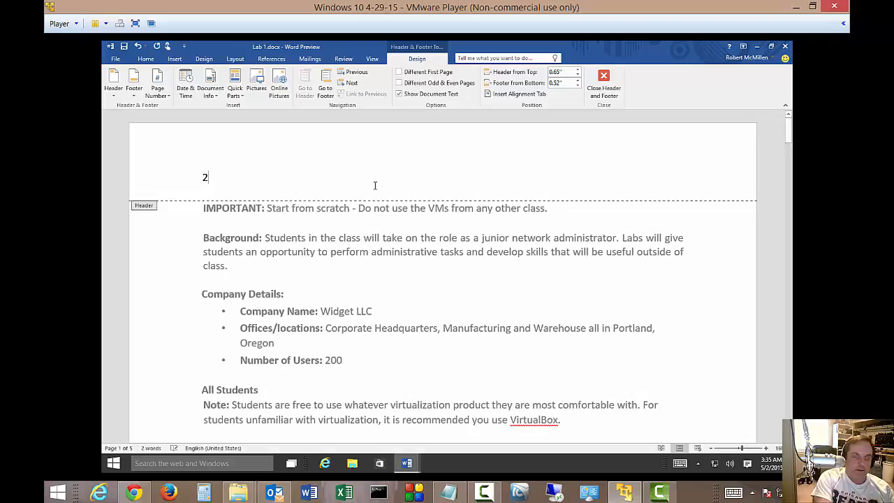
text(88M)
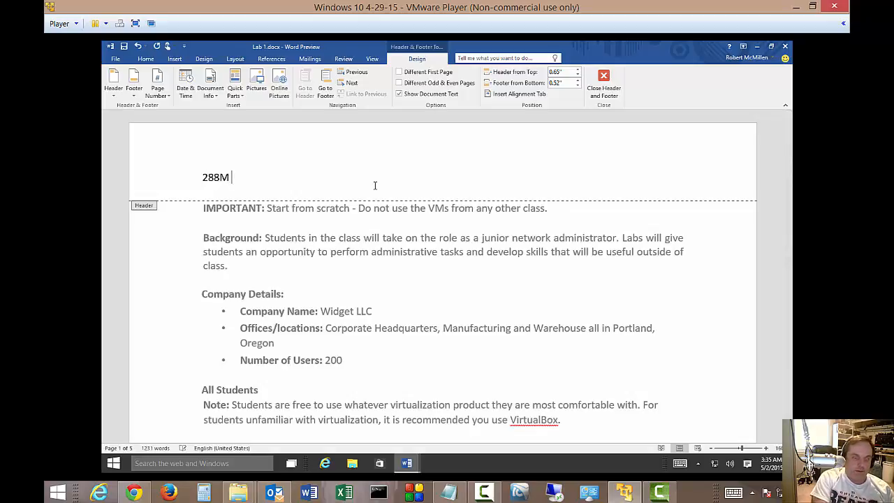
text(Module)
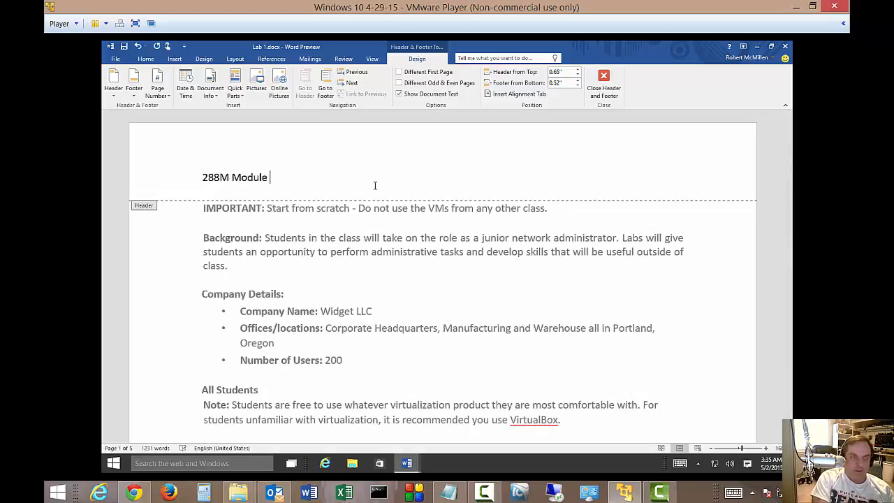
text(1)
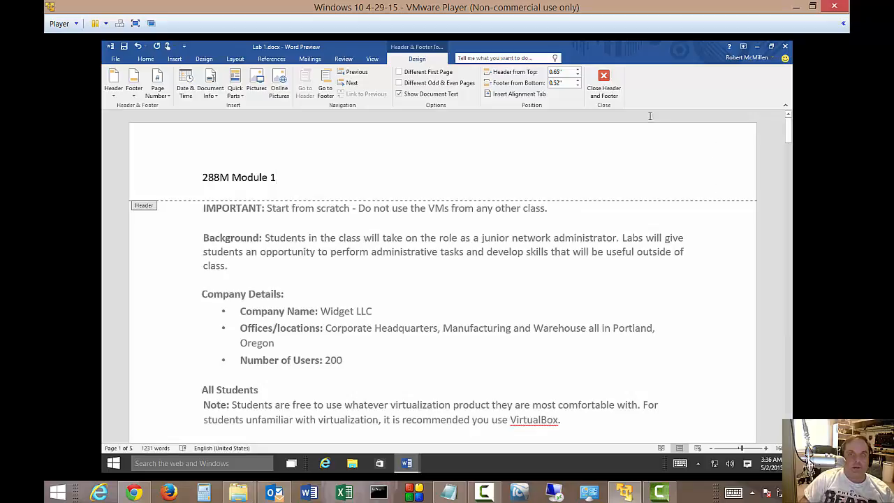
- Close header editing and scroll the pages to confirm '288M Module 1' appears atop each
click(603, 84)
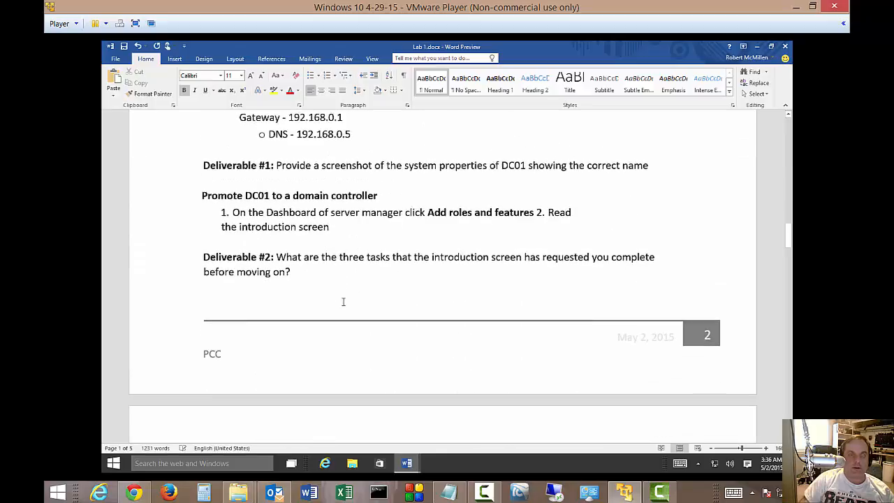
scroll(down, 3)
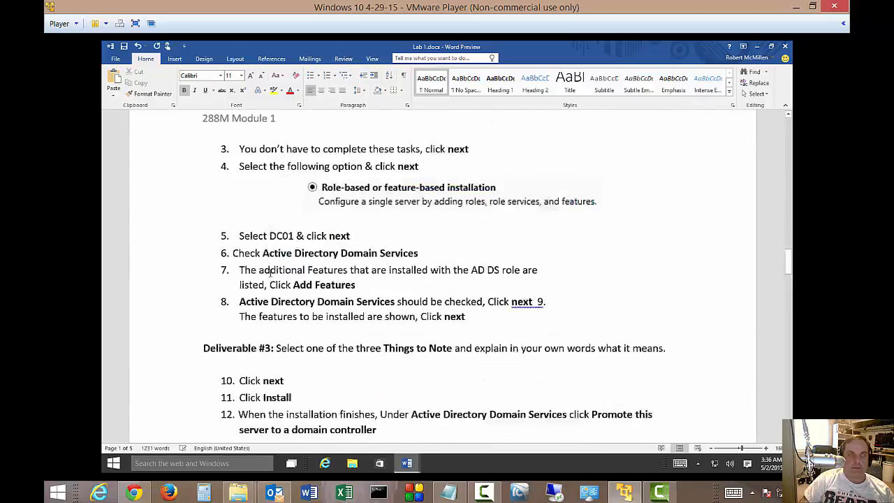
scroll(up, 3)
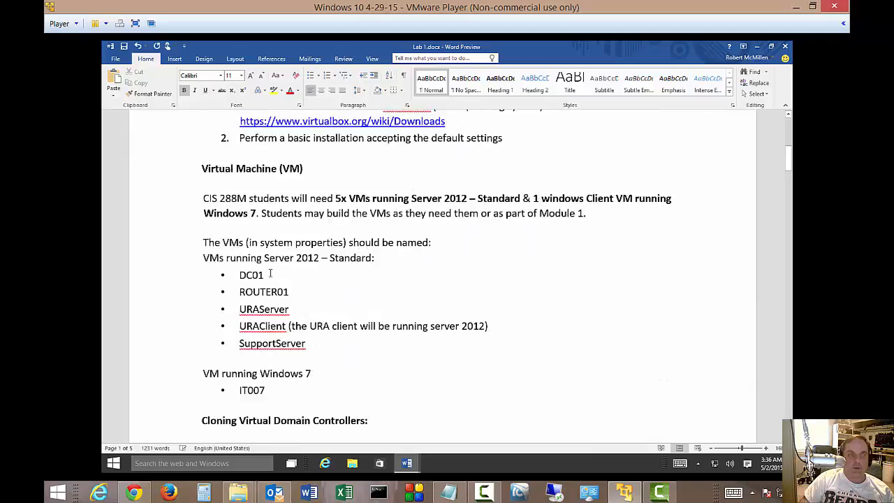
scroll(up, 3)
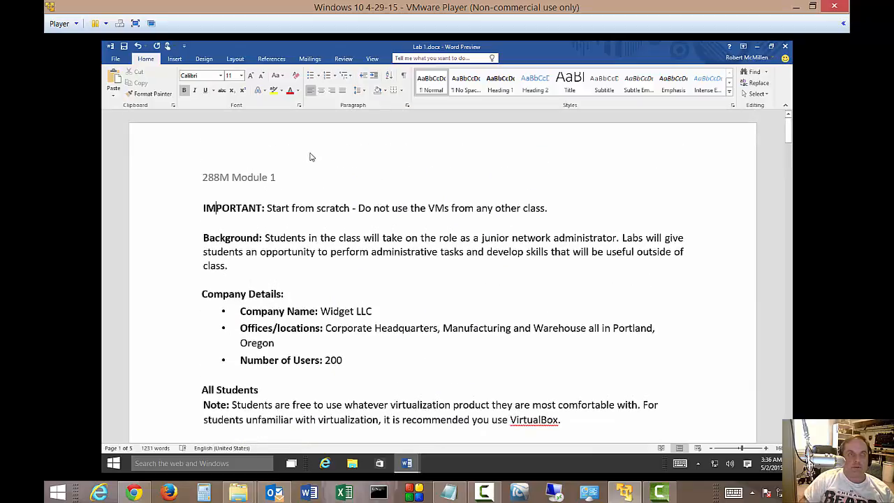
- Enable Different First Page and enter 'This is different' as the first-page header
click(173, 59)
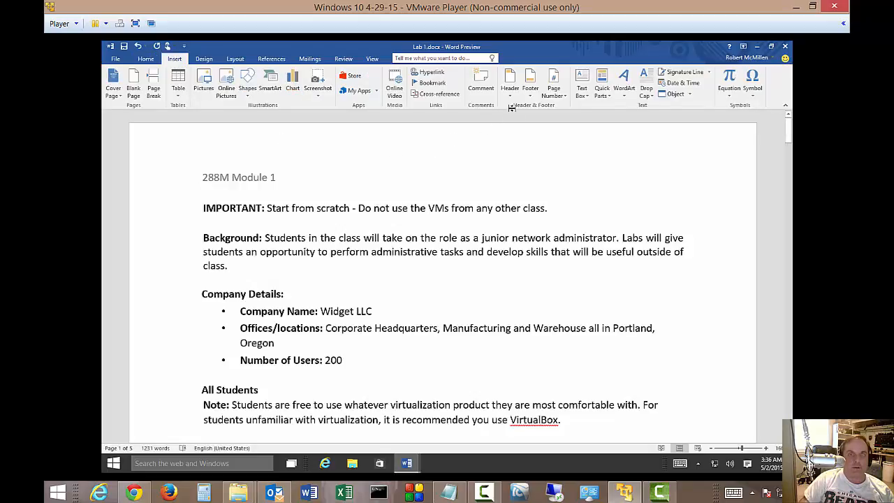
click(510, 84)
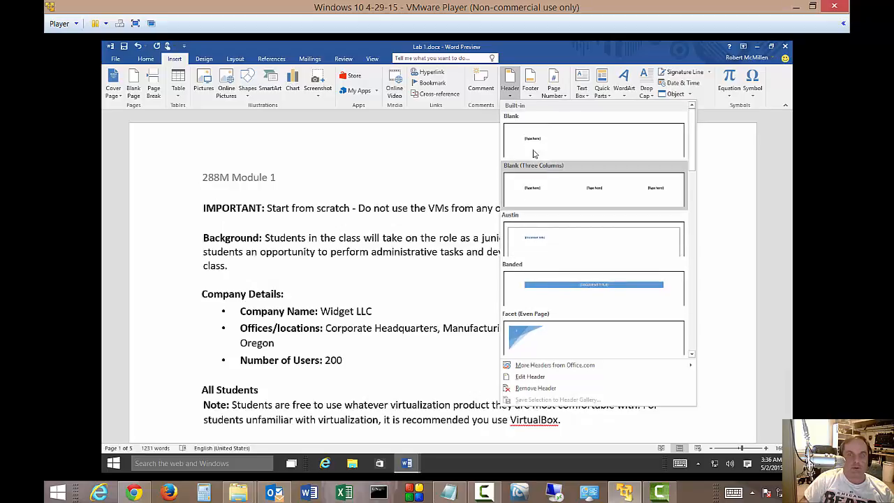
click(592, 139)
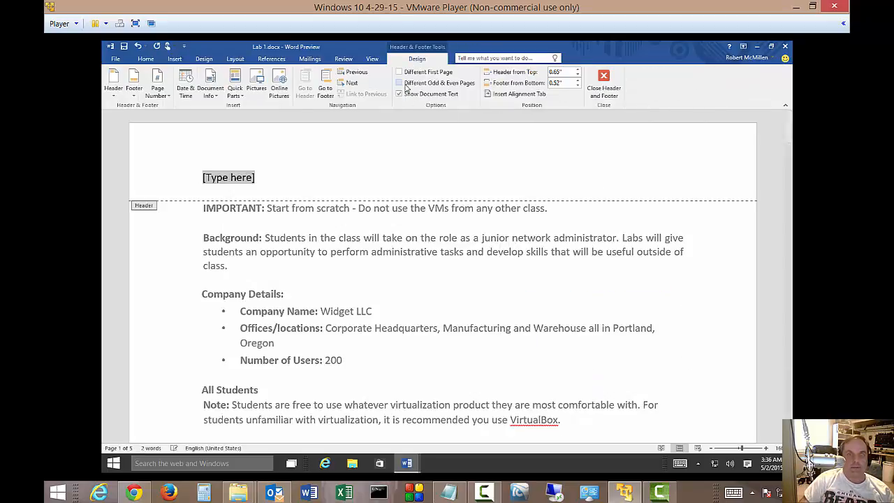
mouse_move(399, 73)
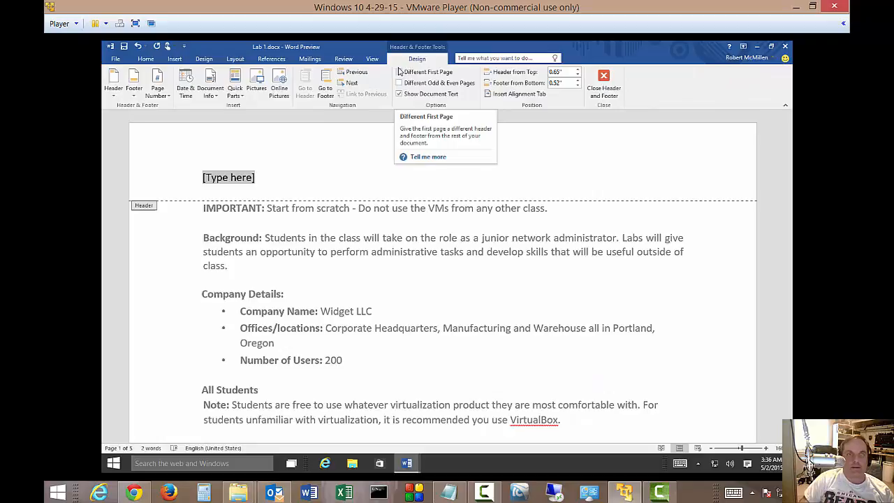
click(400, 73)
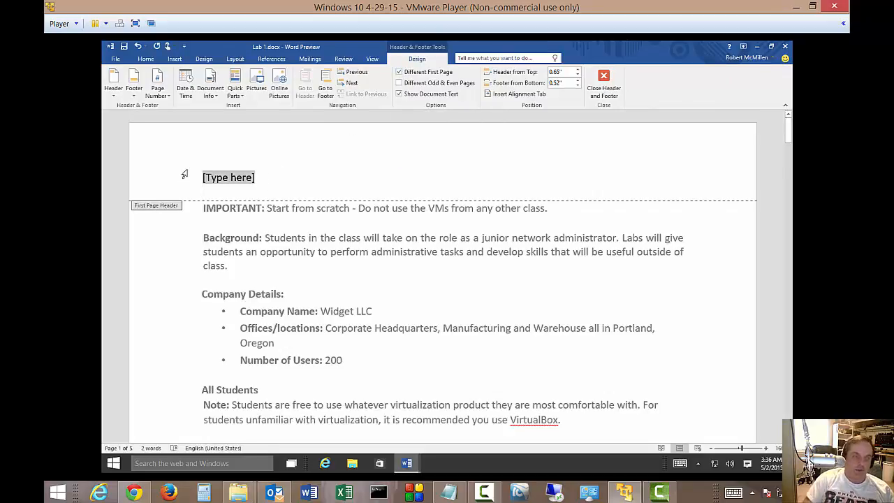
text(This is de)
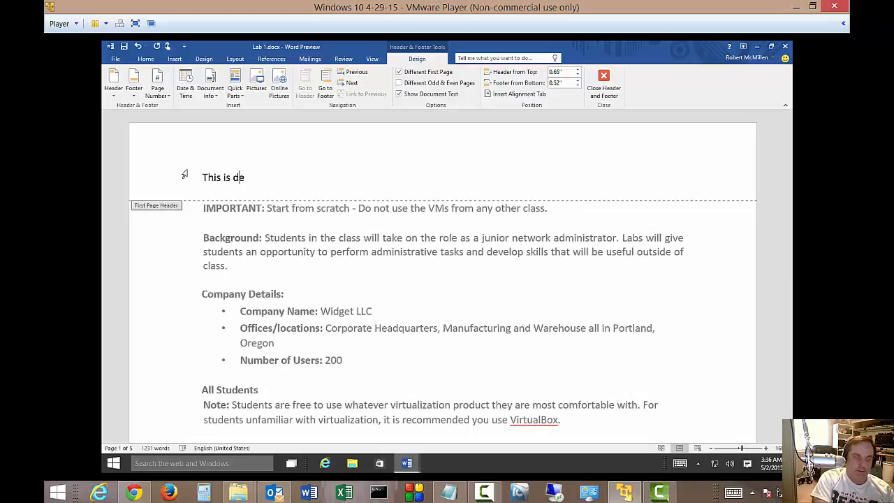
text(fferent)
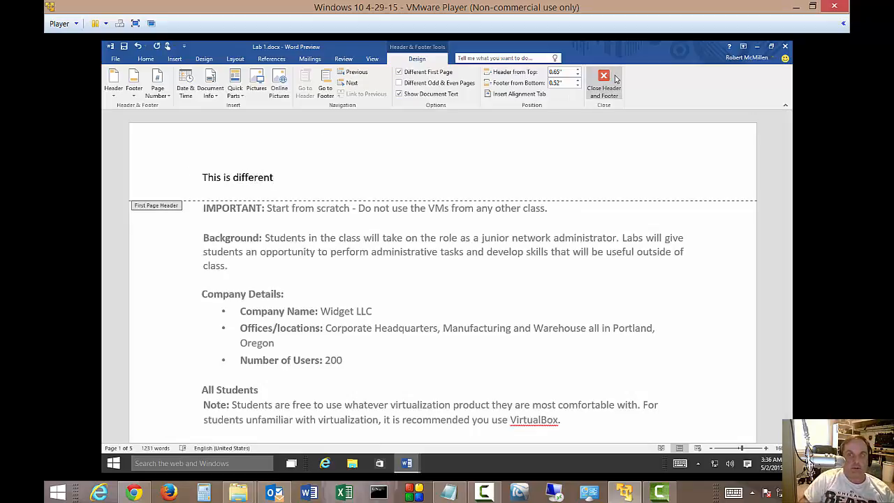
- Close header editing and scroll to page 2, whose header placeholder is still empty
click(603, 83)
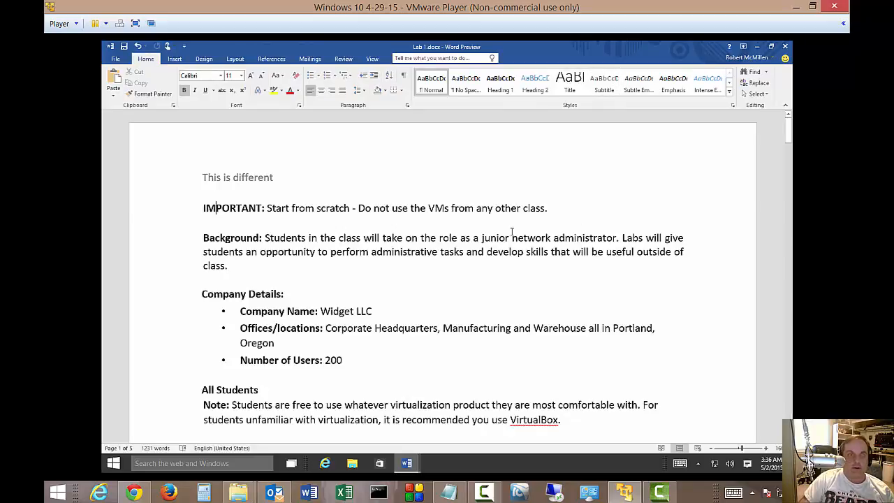
scroll(down, 3)
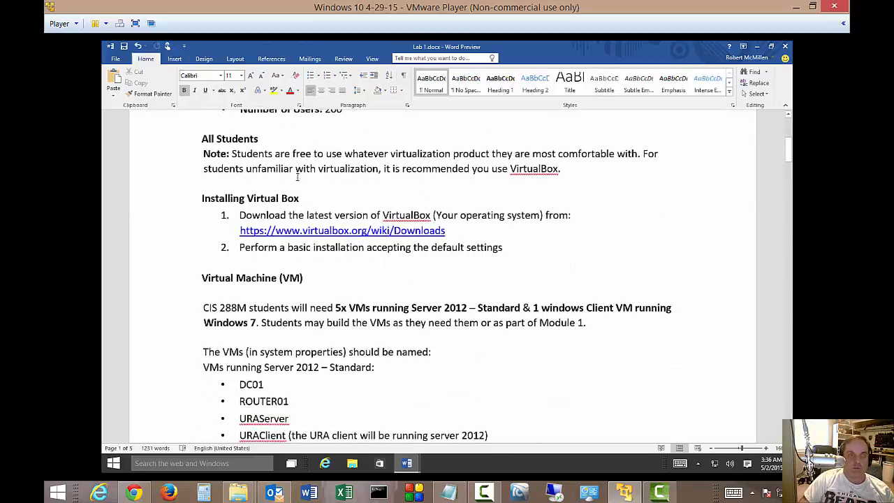
scroll(down, 3)
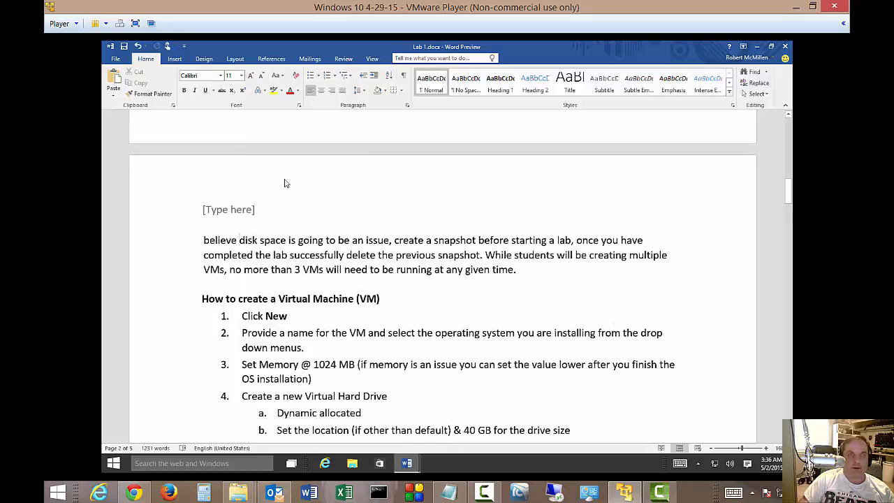
scroll(up, 3)
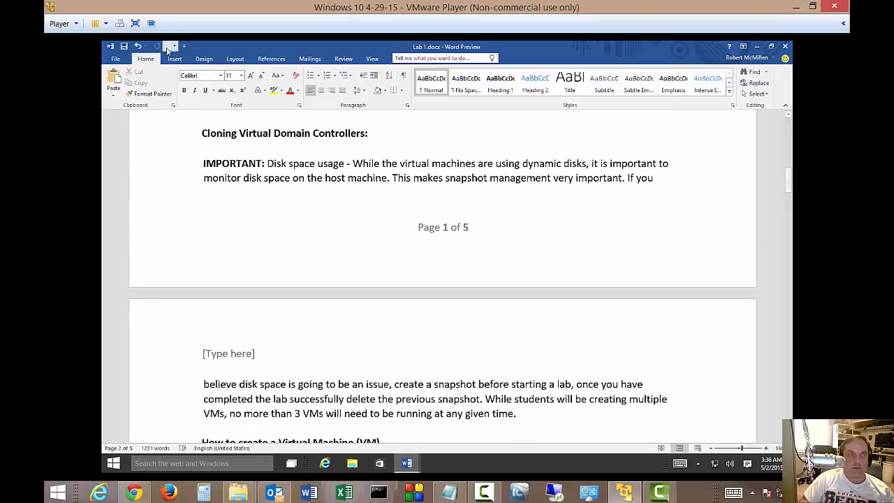
- Edit the page 2 header to read 'This is the next page'
click(173, 59)
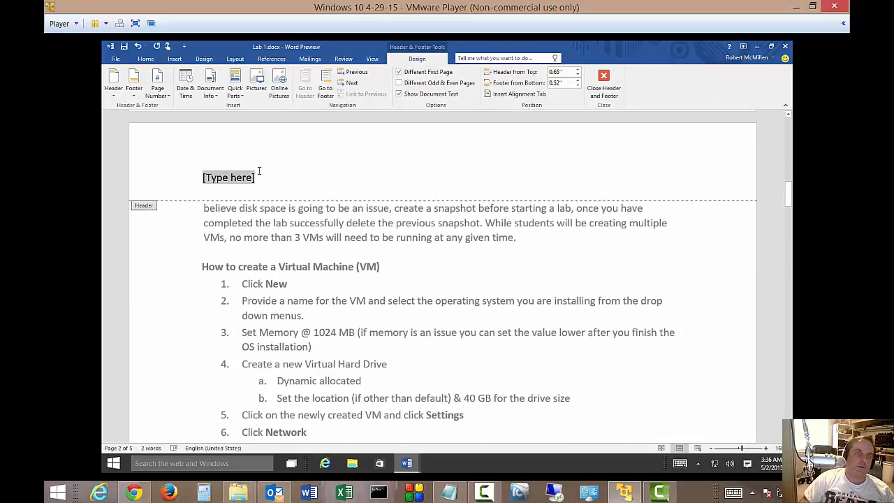
text(This is)
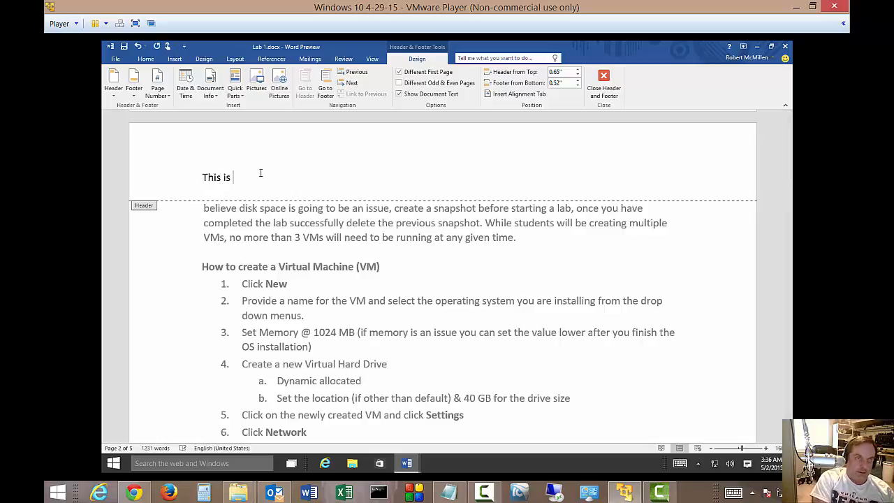
text(the next p)
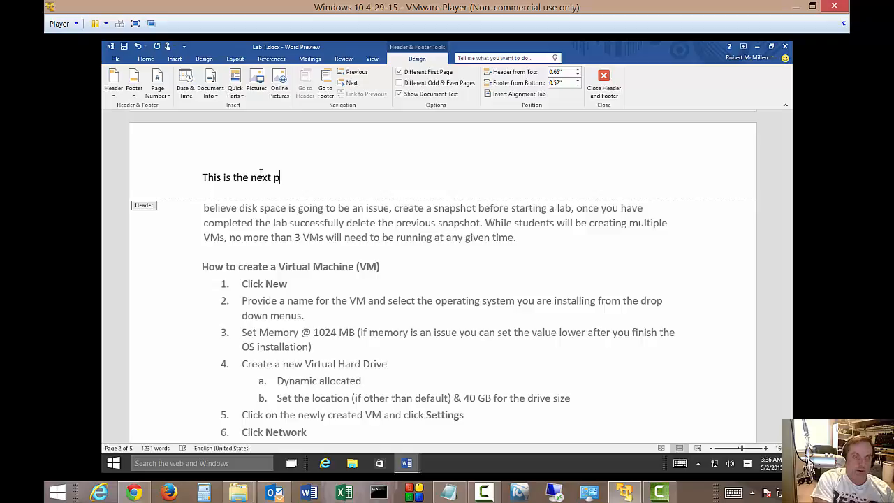
text(age)
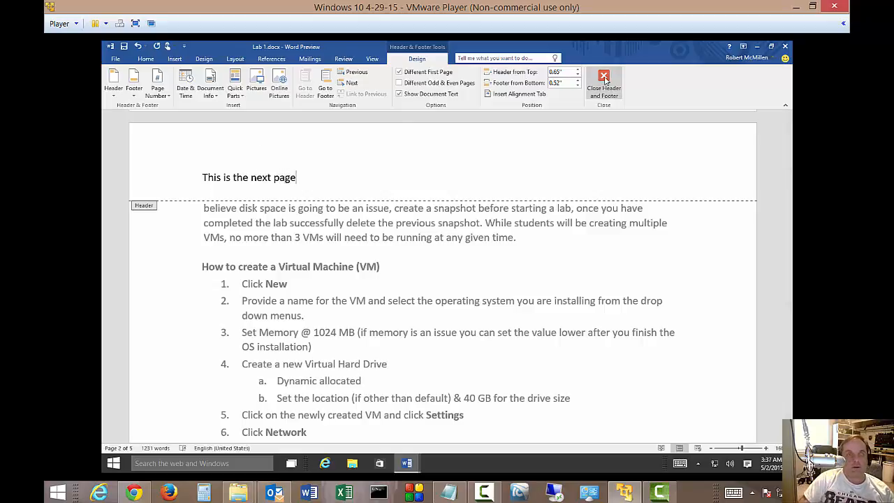
- Close header editing and scroll through the pages to confirm page 1 and later headers differ
click(603, 80)
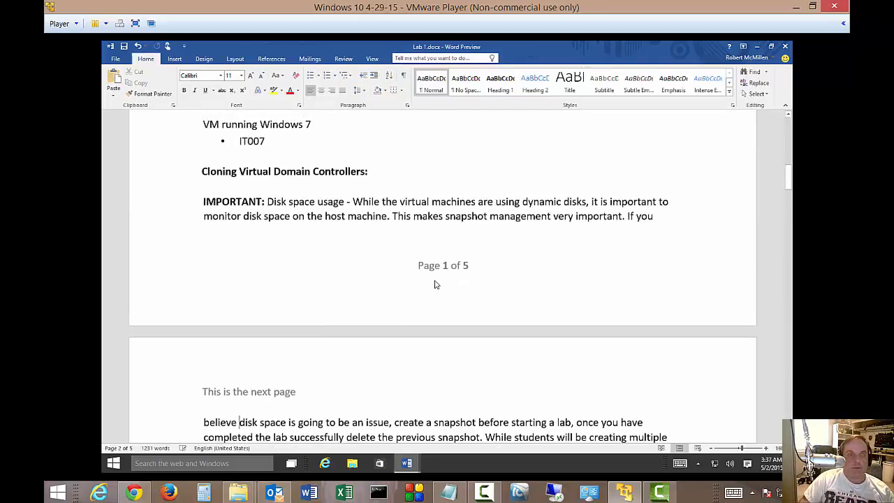
scroll(up, 3)
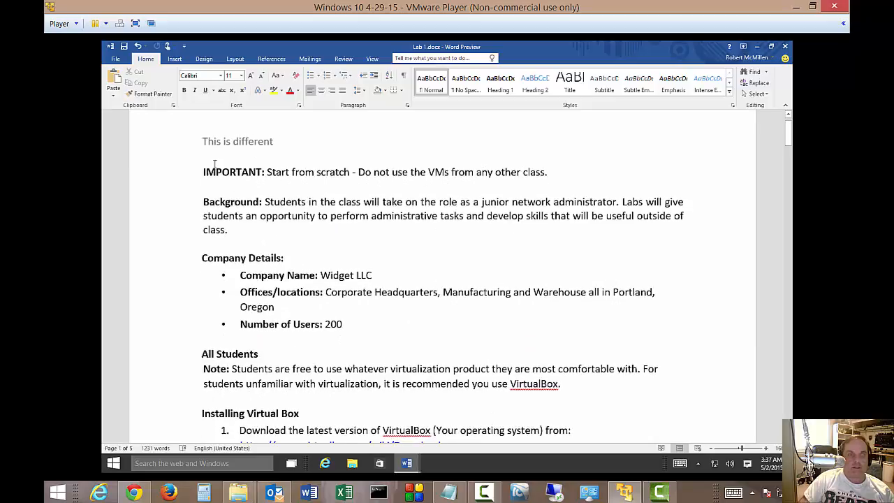
scroll(down, 3)
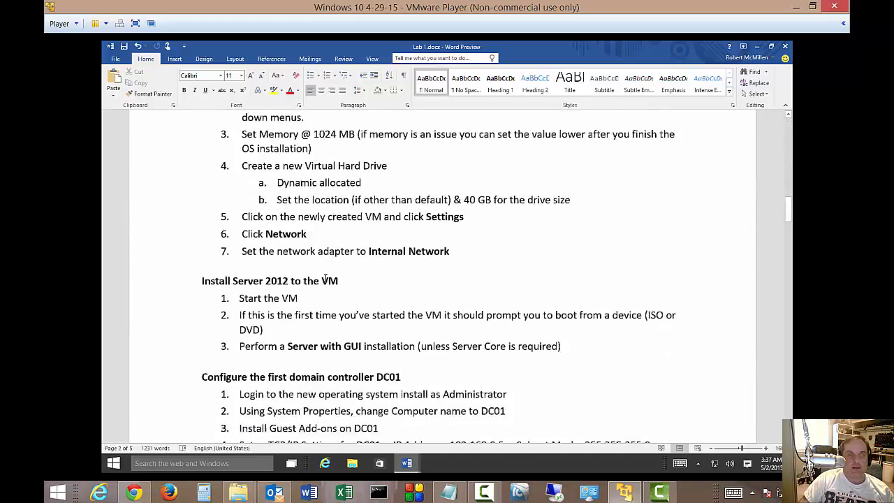
scroll(down, 3)
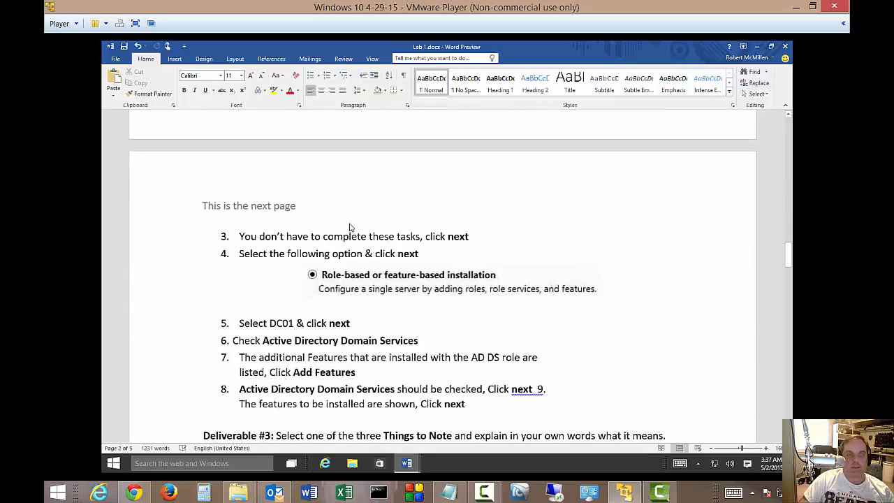
mouse_move(356, 225)
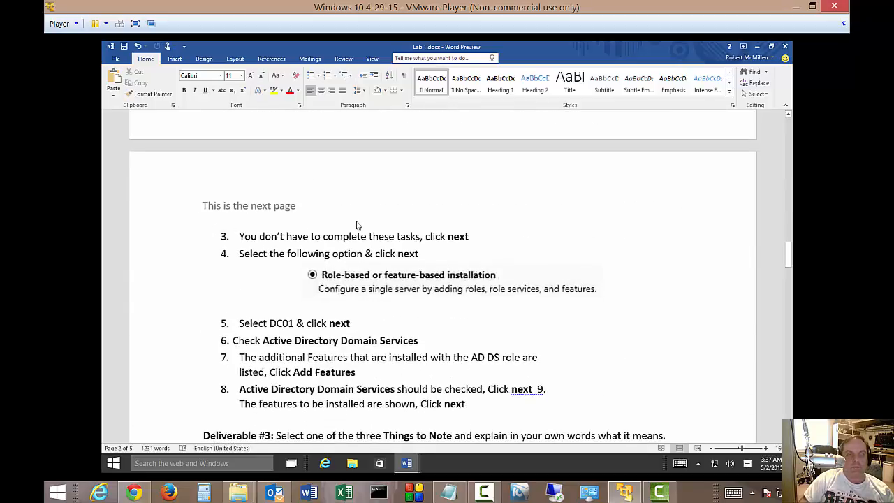
scroll(up, 3)
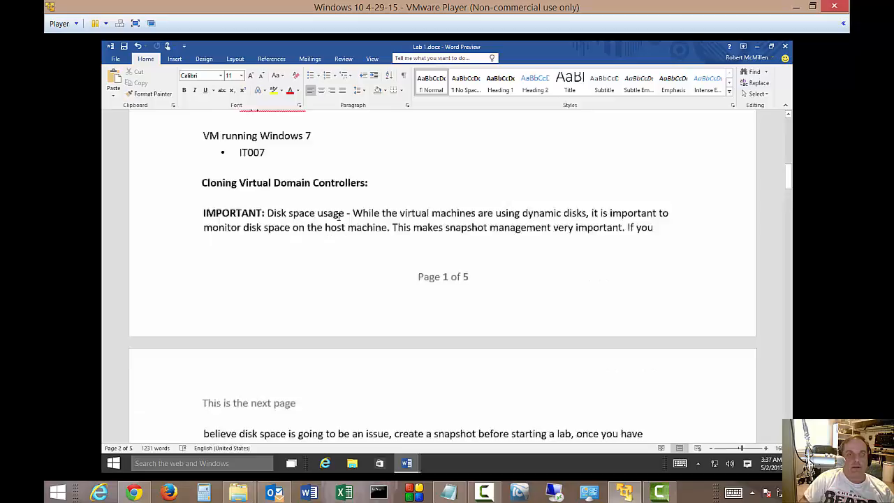
scroll(up, 3)
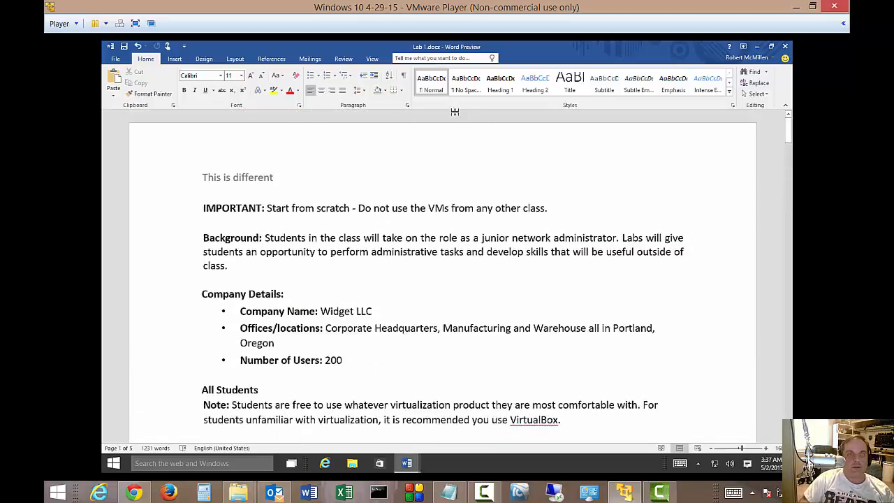
click(175, 58)
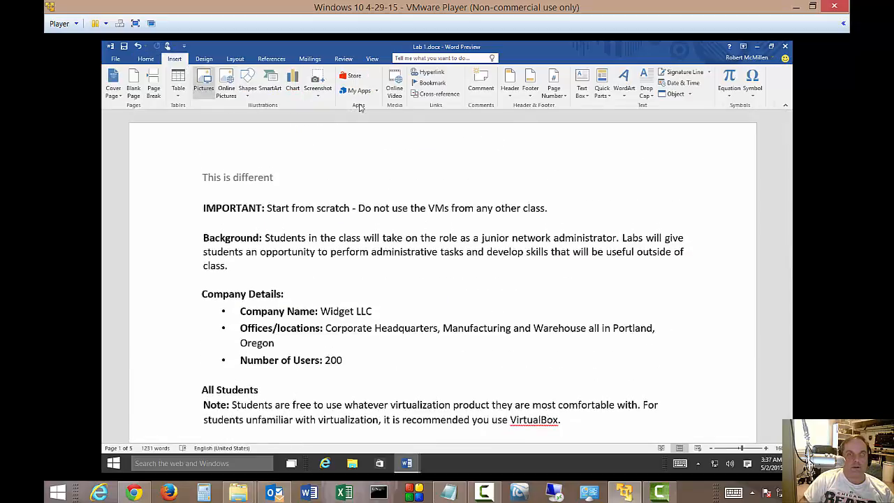
mouse_move(488, 148)
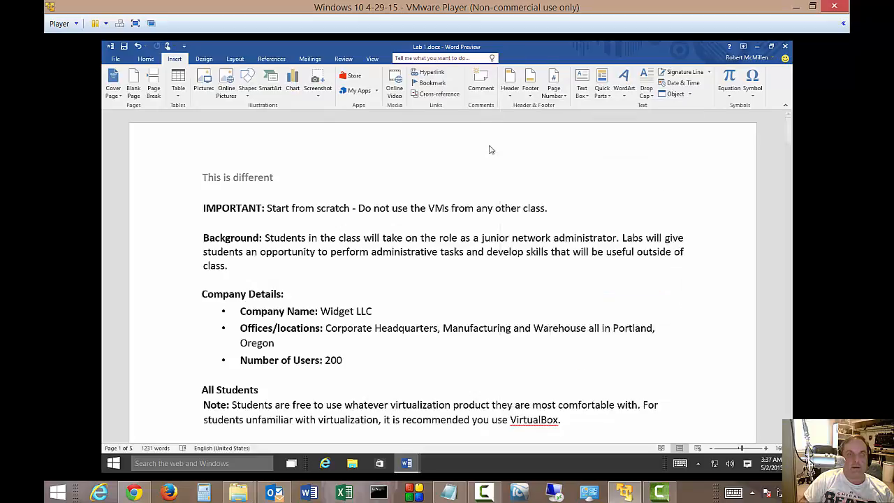